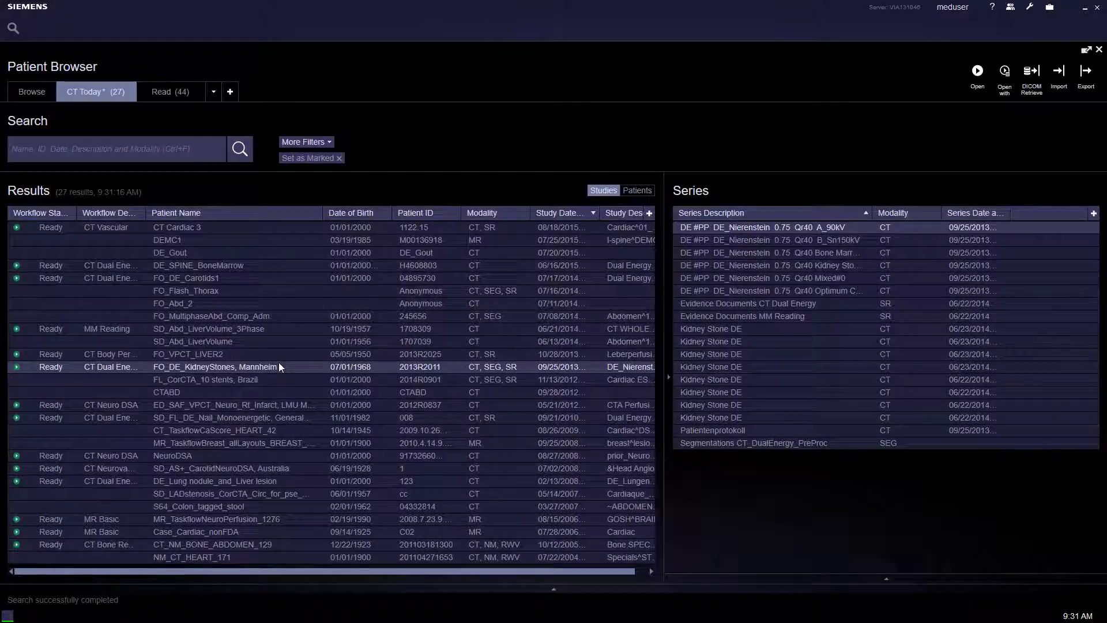
Bring up the context actions for the FO_DE_KidneyStones, Mannheim study in the Patient Browser
right_click(216, 367)
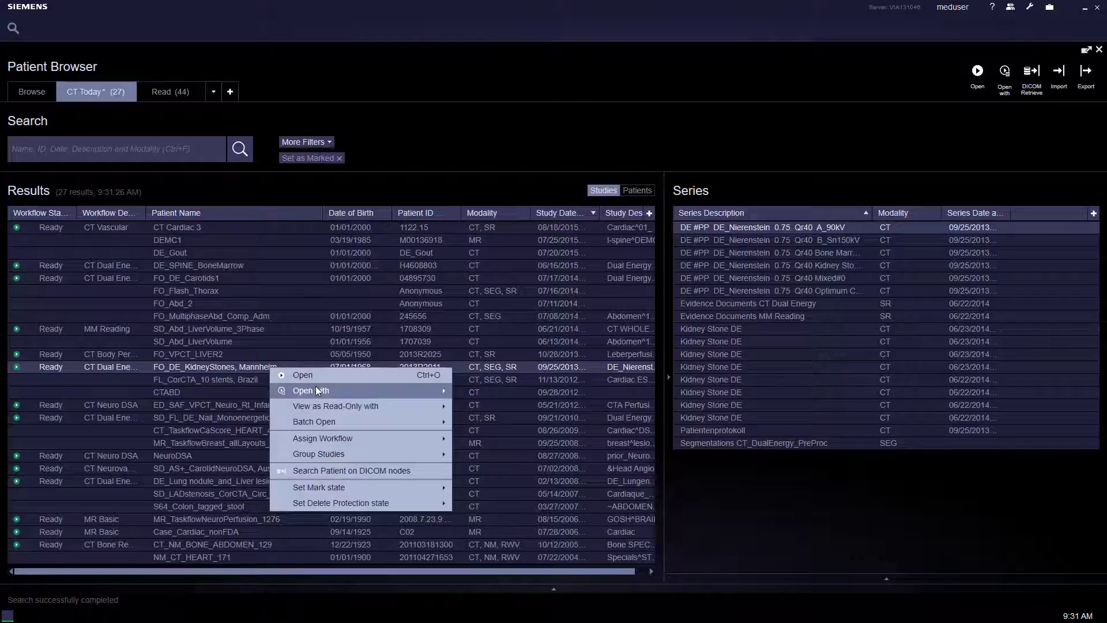
mouse_move(310, 391)
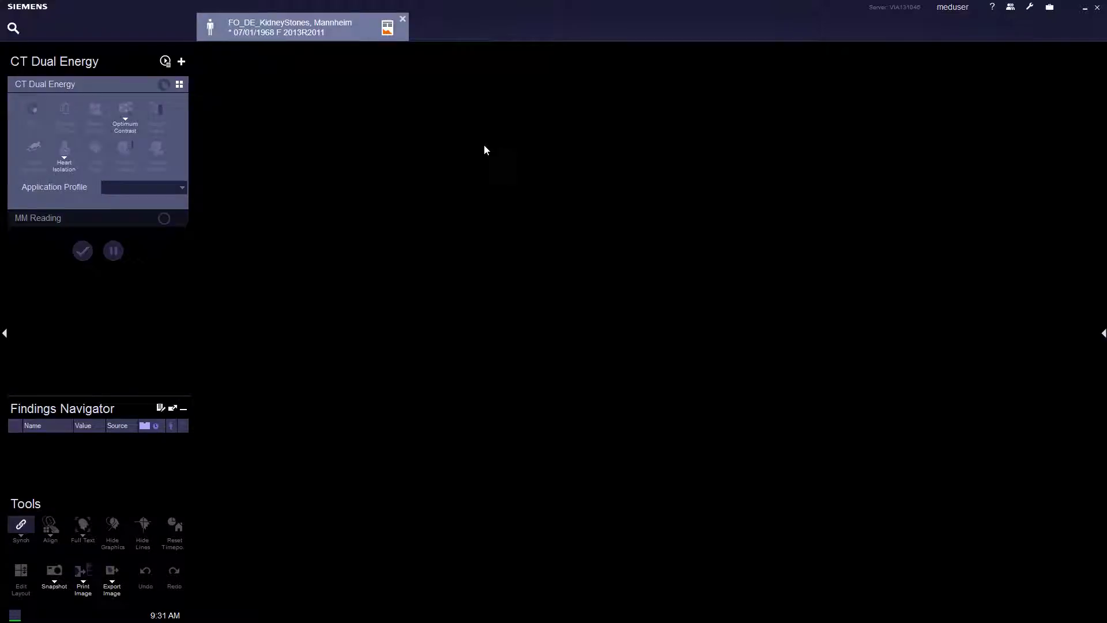
Launch the CT Dual Energy workflow so the study loads with MPR and VRT fusion views
left_click(143, 187)
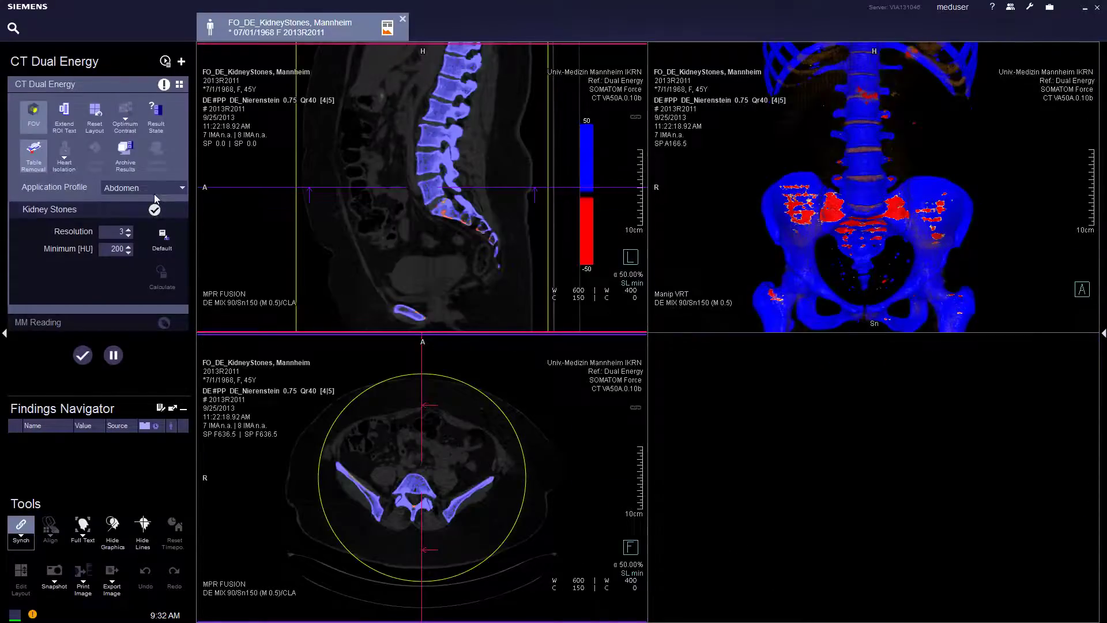
Switch the Application Profile from Ankle to Kidney Stones, adding the stone-type ratio plot
left_click(180, 187)
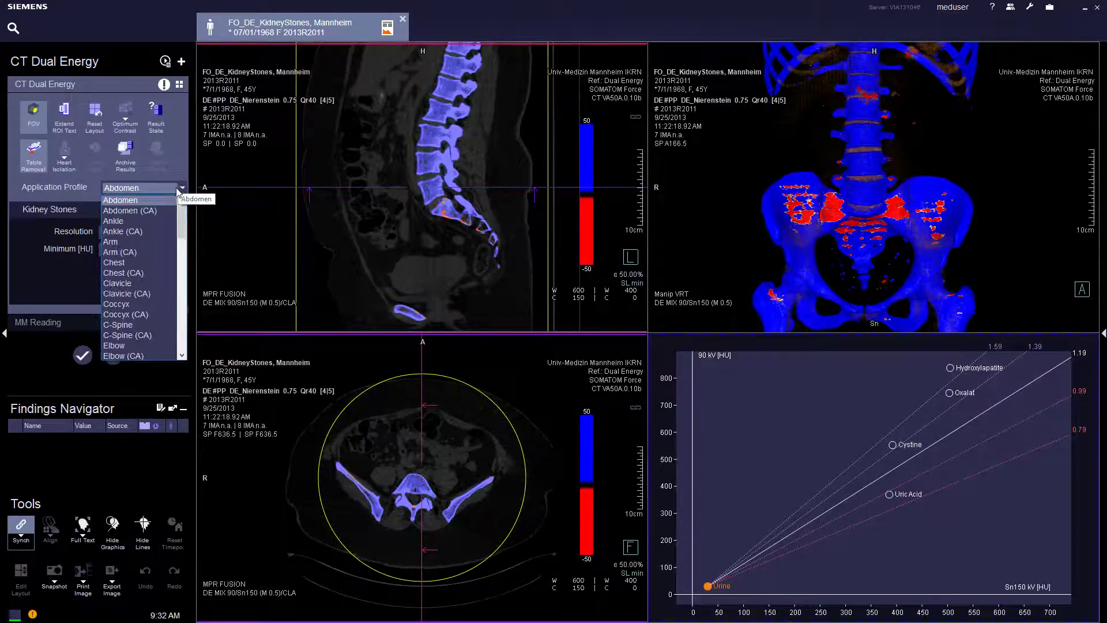
left_click(113, 220)
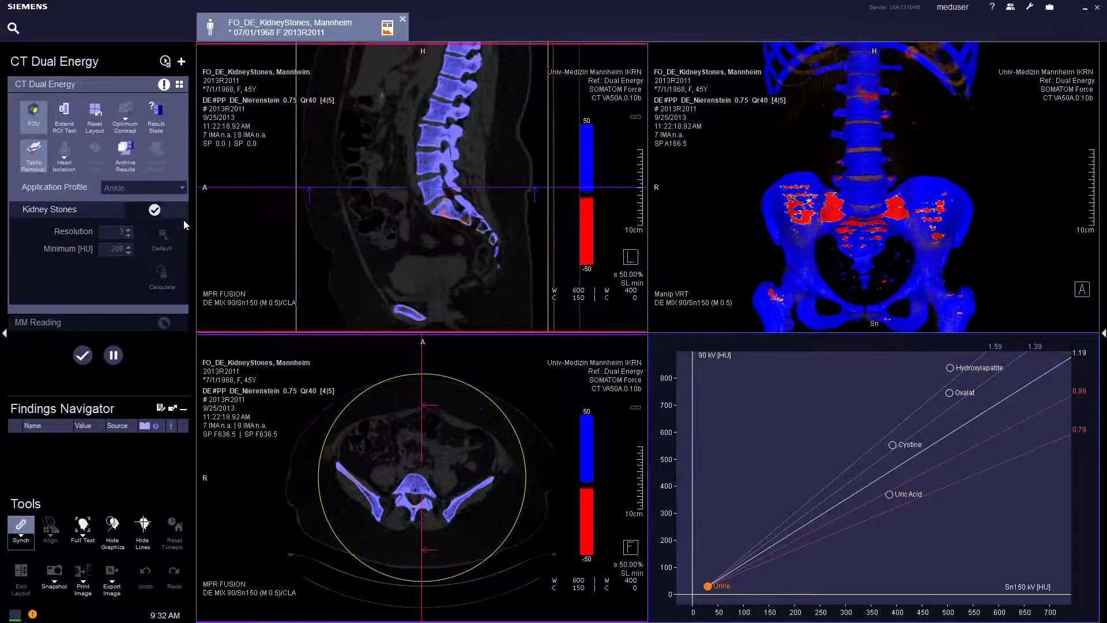
left_click(181, 187)
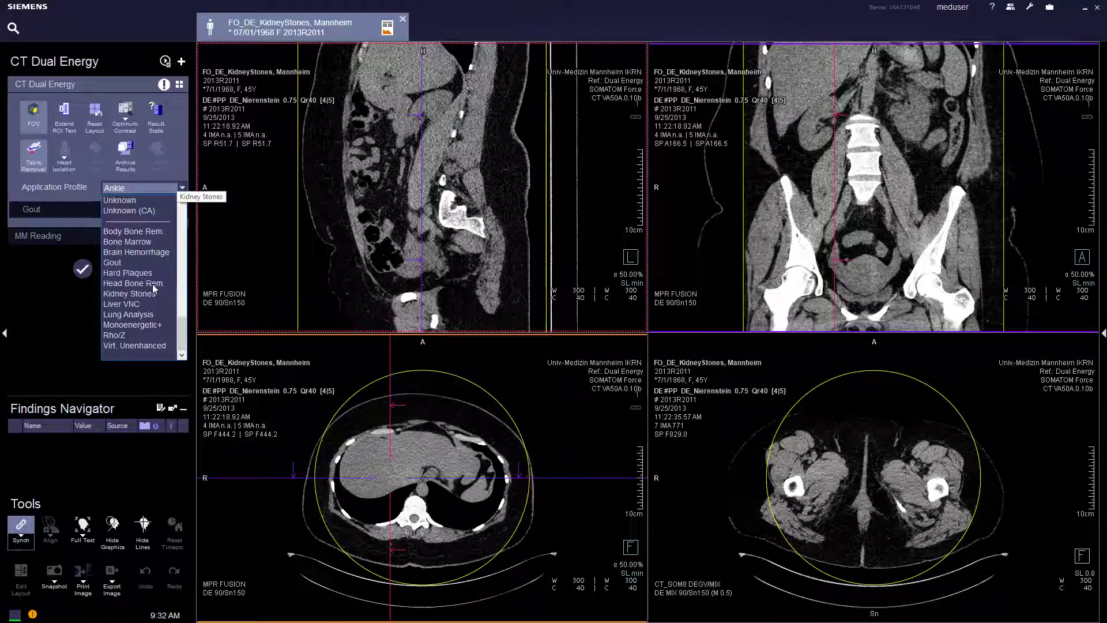
left_click(130, 294)
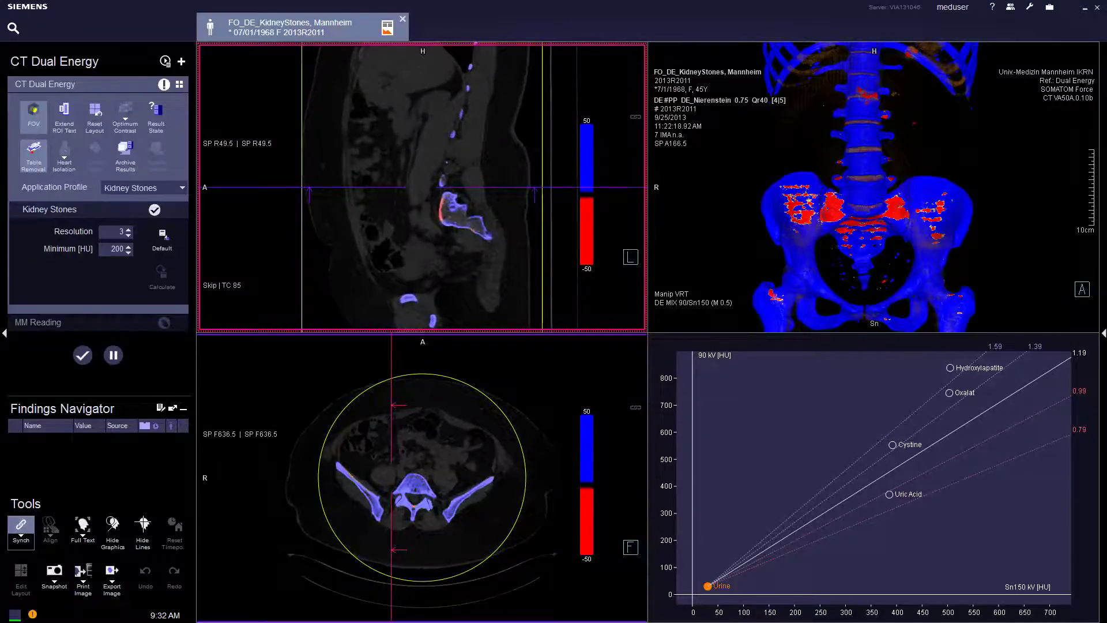
Mark the first stone on the axial slice as finding [1]: 17.4 mm³, ratio 0.76, mixed type
scroll("down", 3)
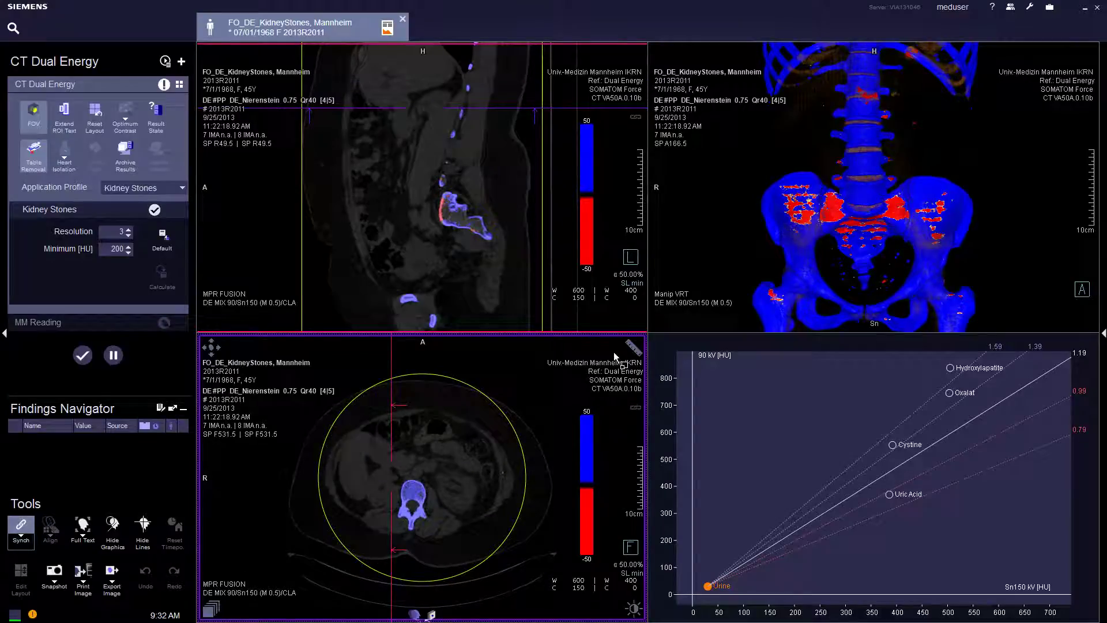
left_click(634, 345)
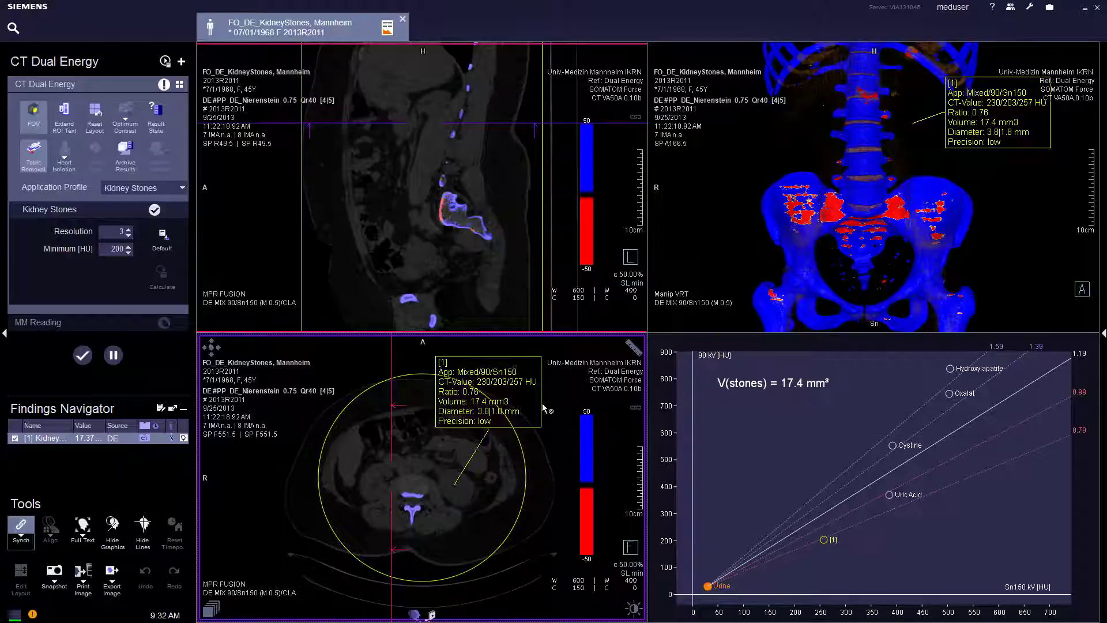
mouse_move(516, 402)
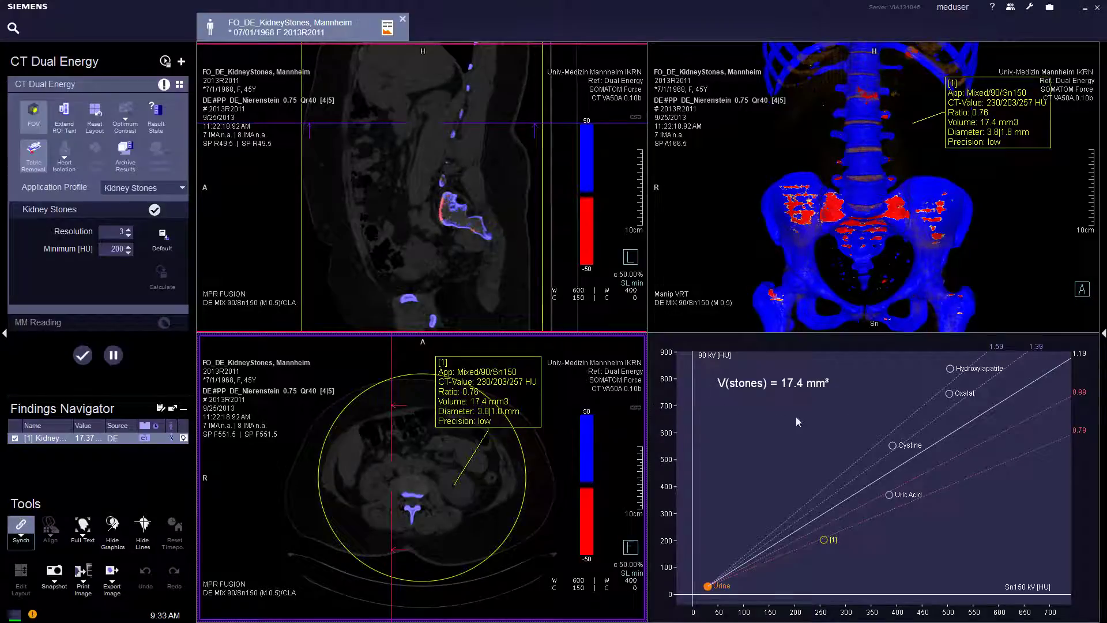
mouse_move(831, 544)
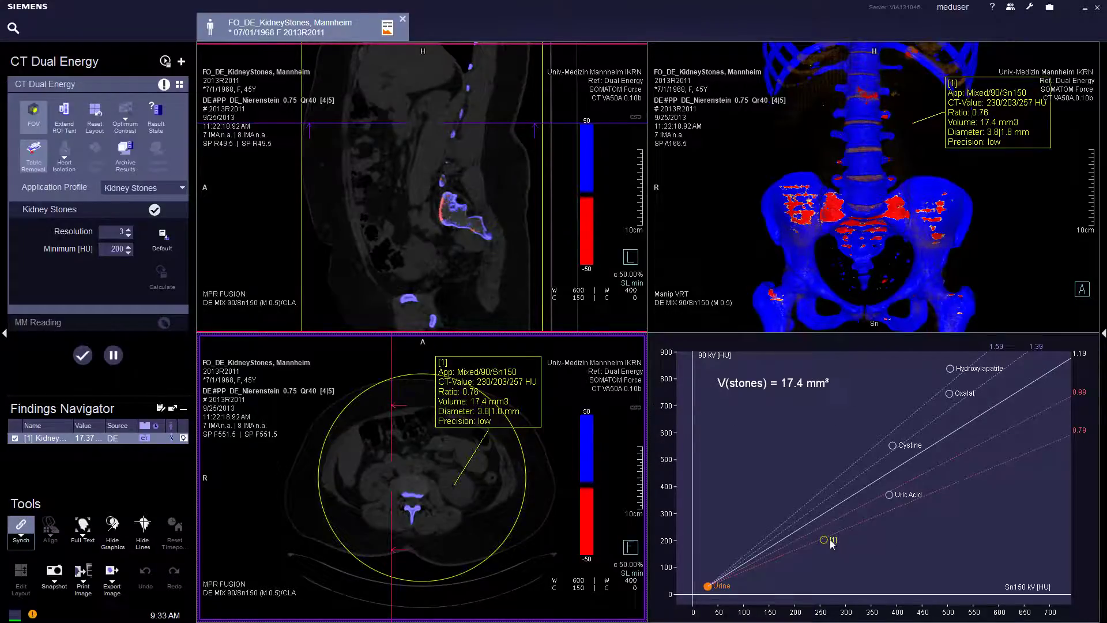
mouse_move(833, 546)
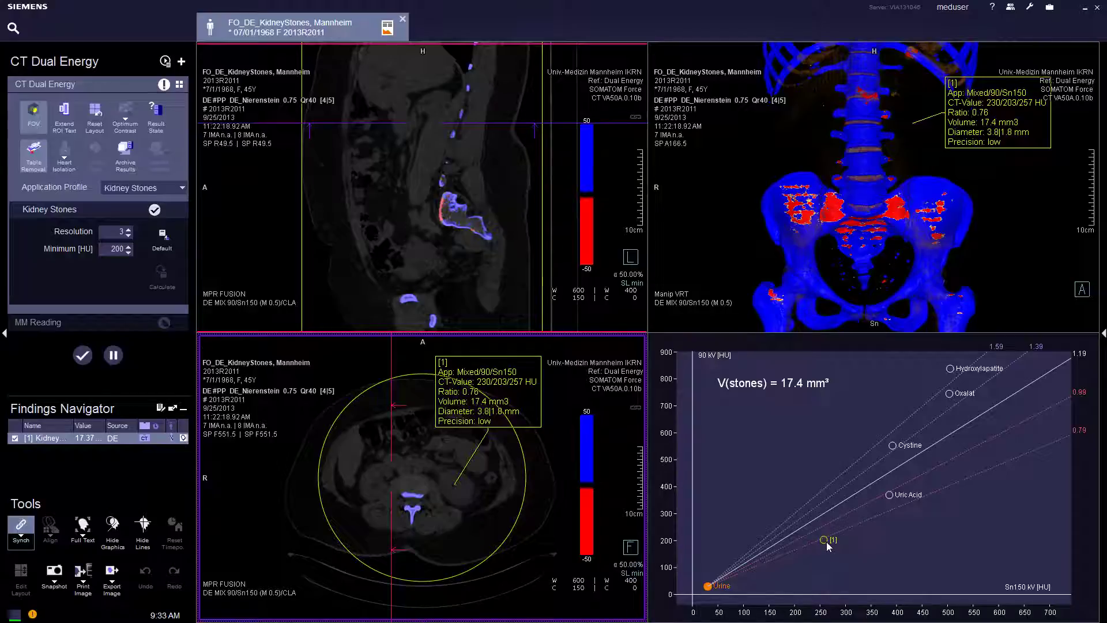
mouse_move(995, 418)
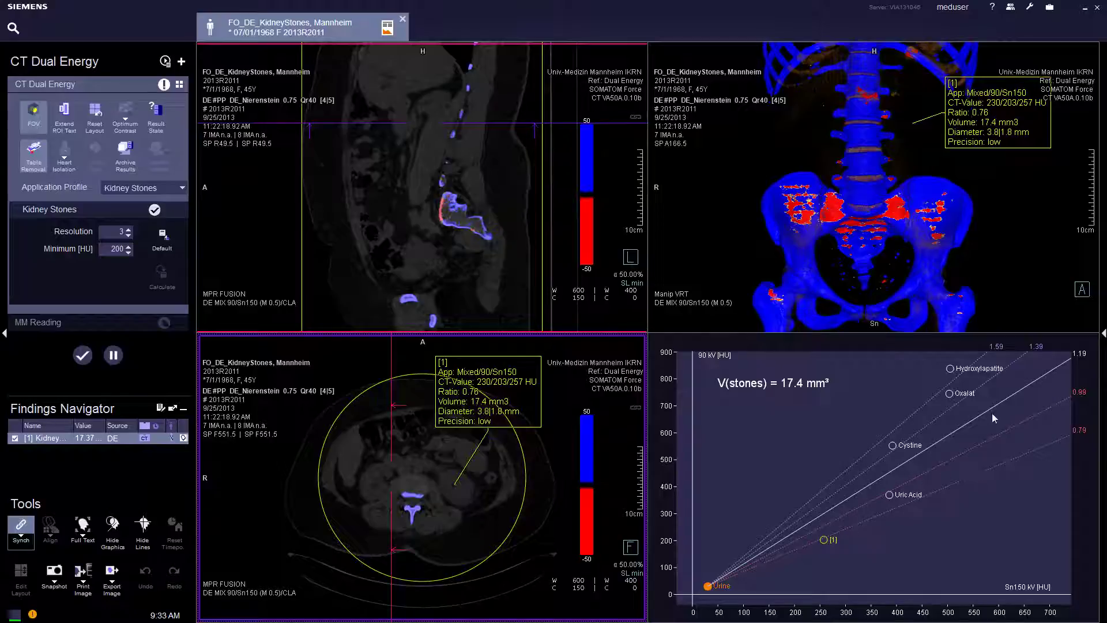
mouse_move(1021, 458)
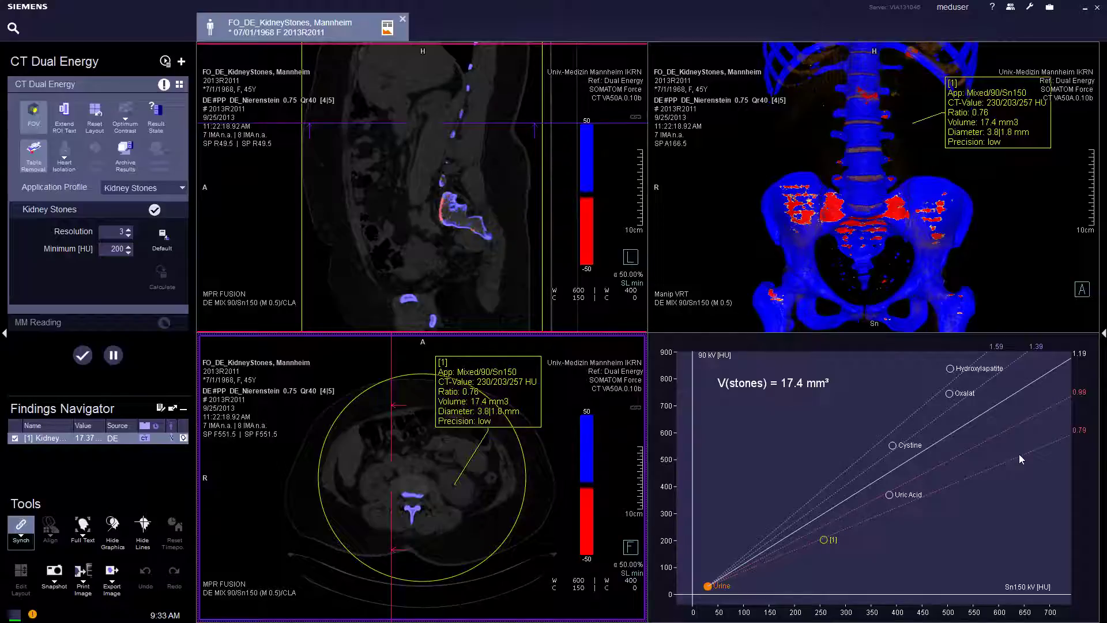
mouse_move(954, 397)
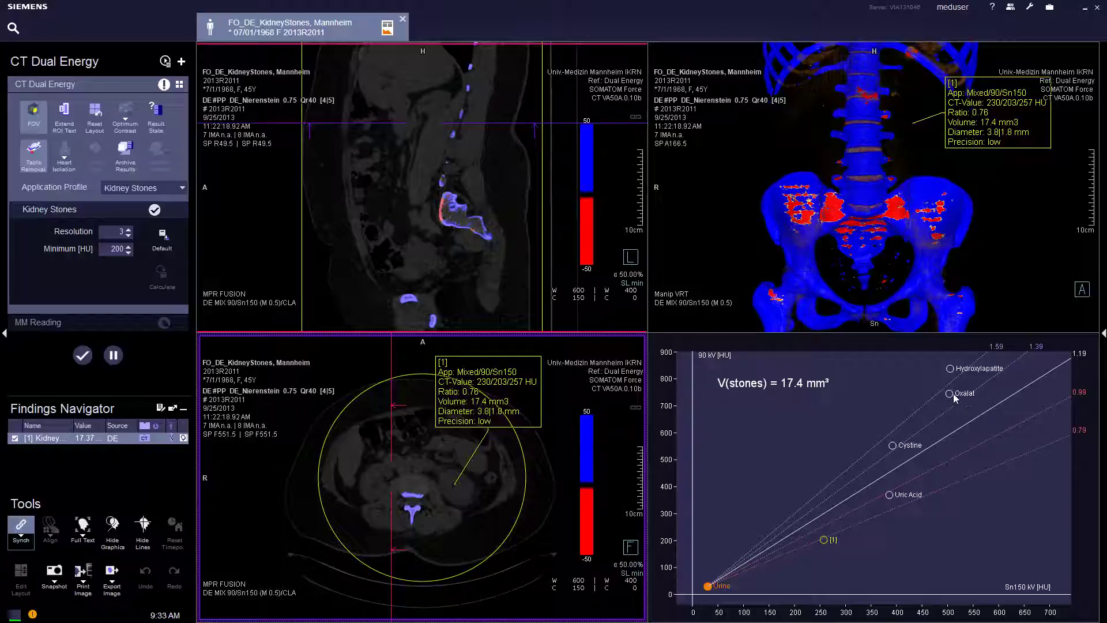
mouse_move(1006, 492)
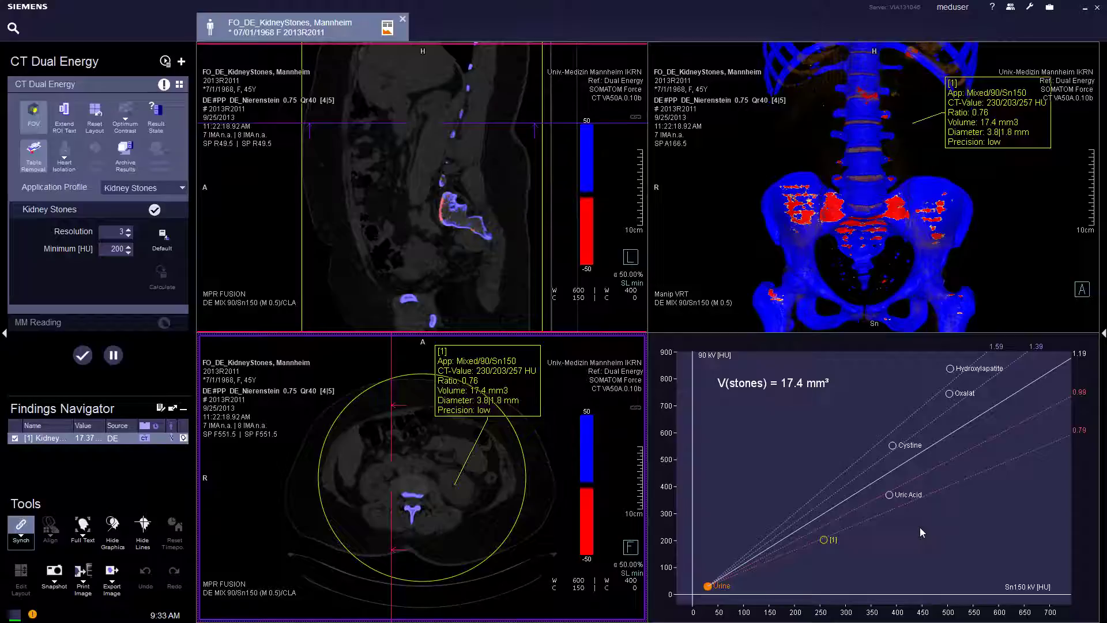
mouse_move(822, 416)
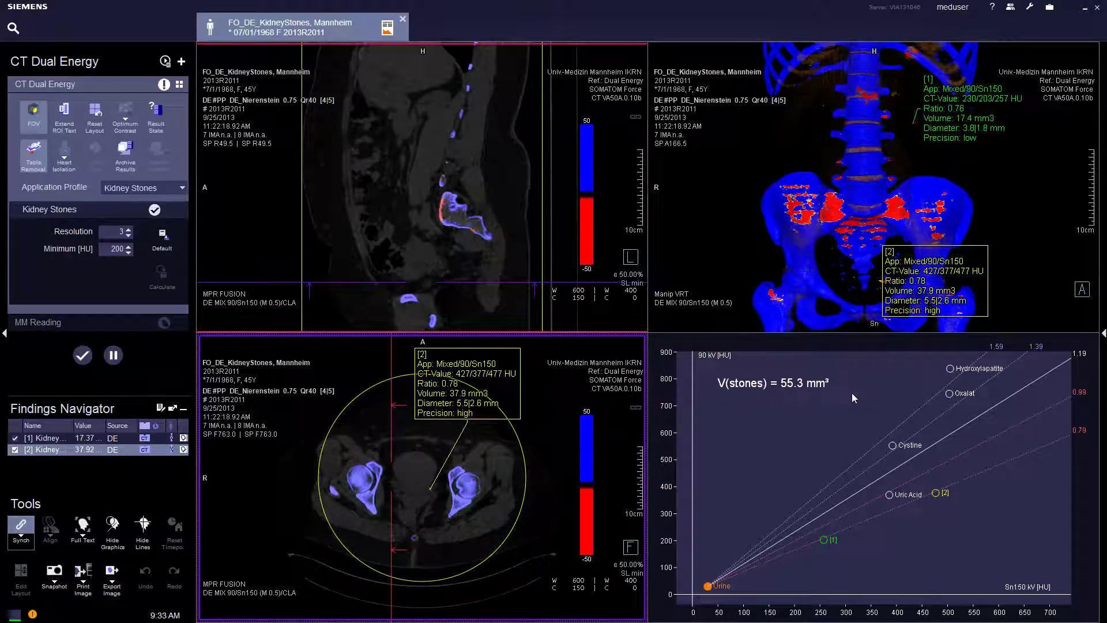
mouse_move(832, 389)
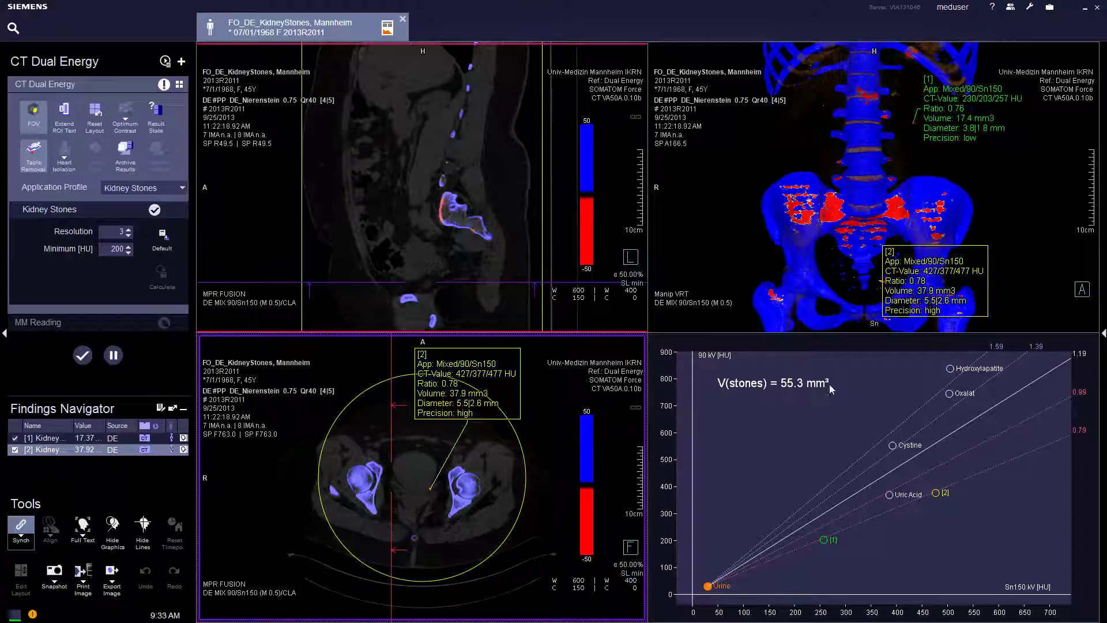